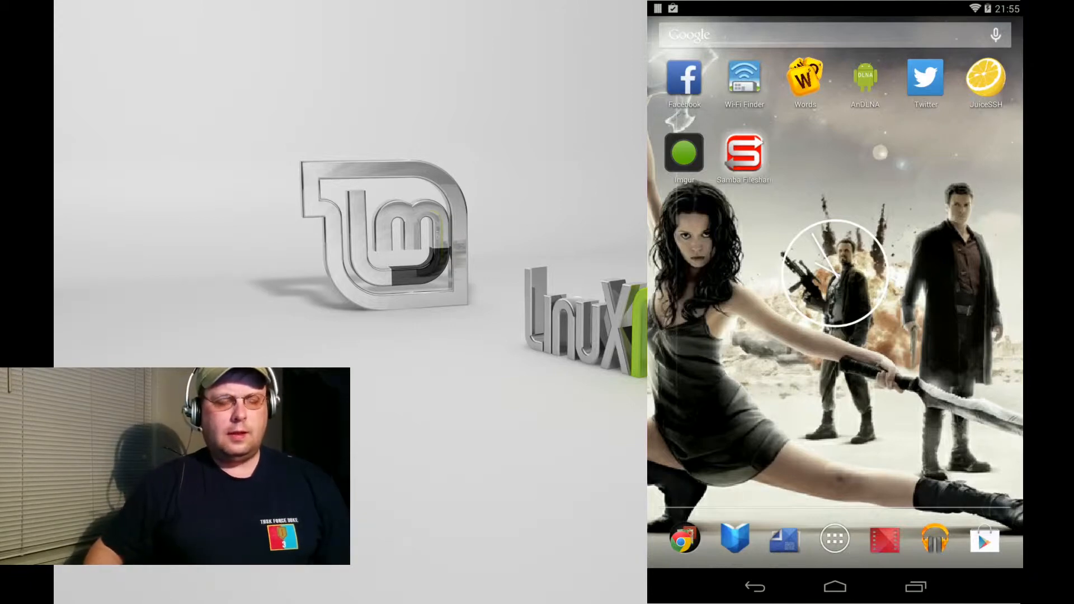
# Launch the Samba Filesharing app from the Android home screen
pyautogui.click(745, 152)
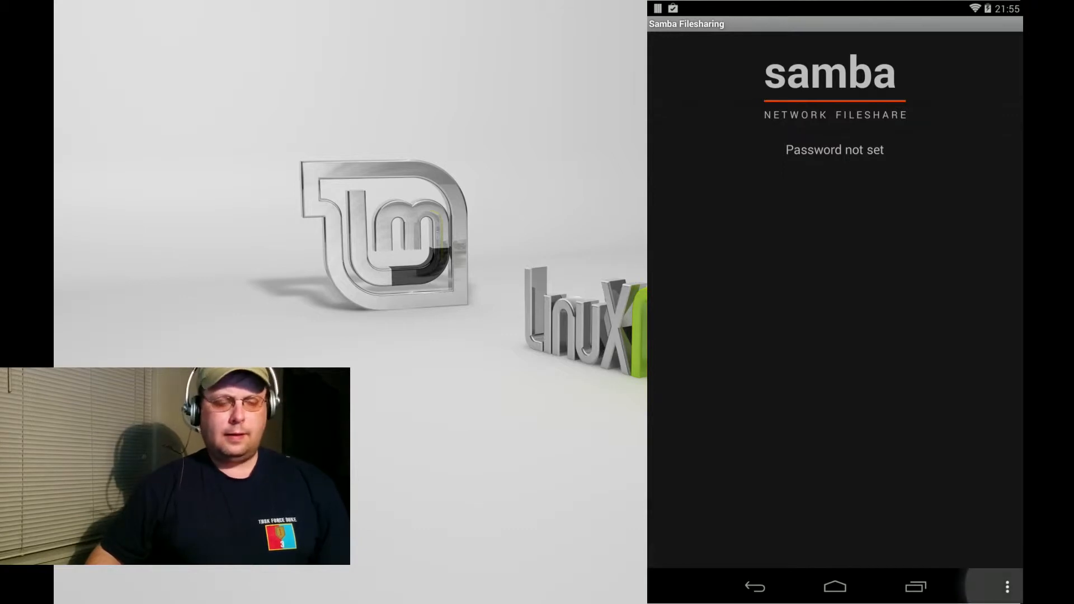
# Reach the Samba preferences through the overflow menu's Settings entry
pyautogui.click(1006, 586)
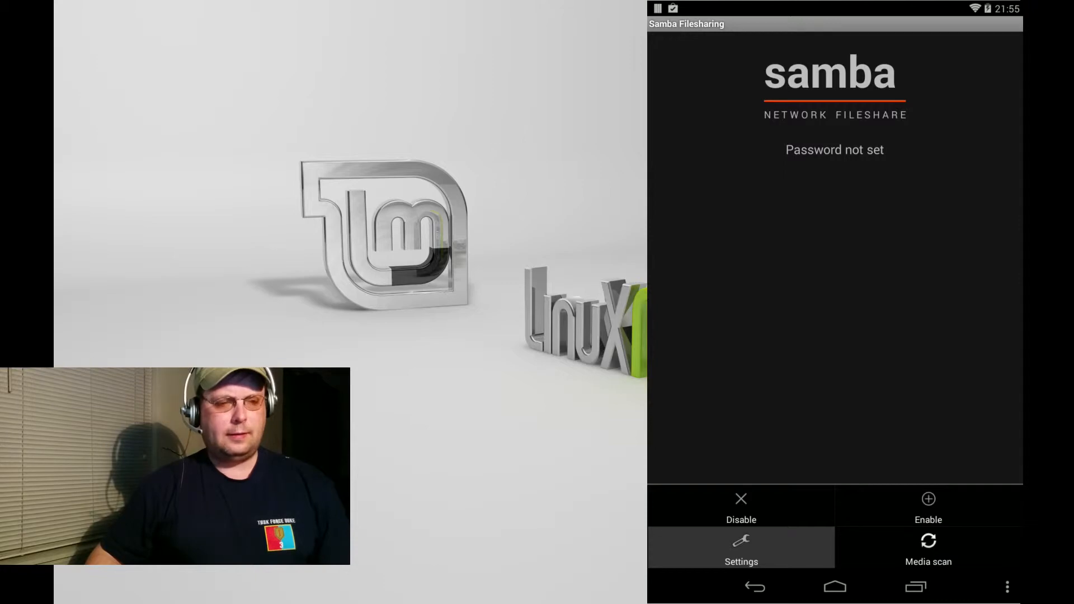
pyautogui.click(740, 548)
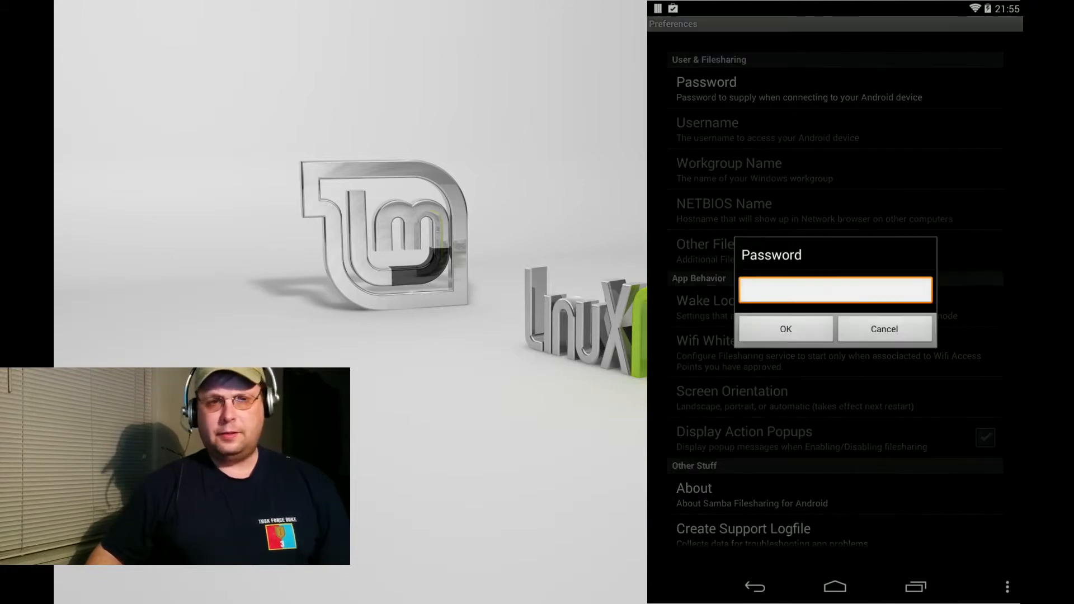
# Save a connection password, then bring up the Username setting showing SDCARD
pyautogui.click(836, 291)
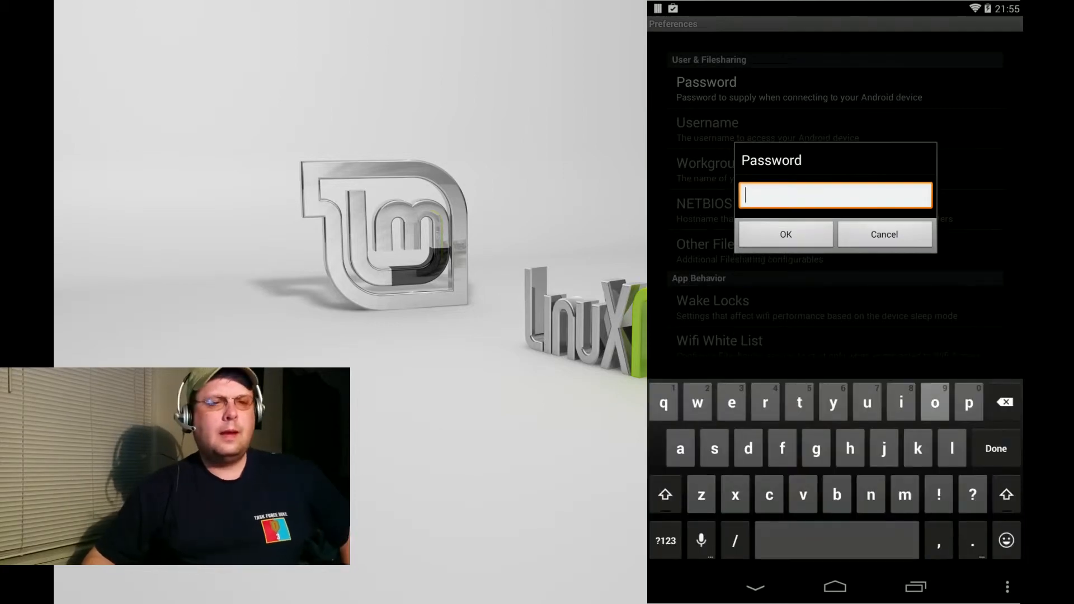
pyautogui.write('oddba')
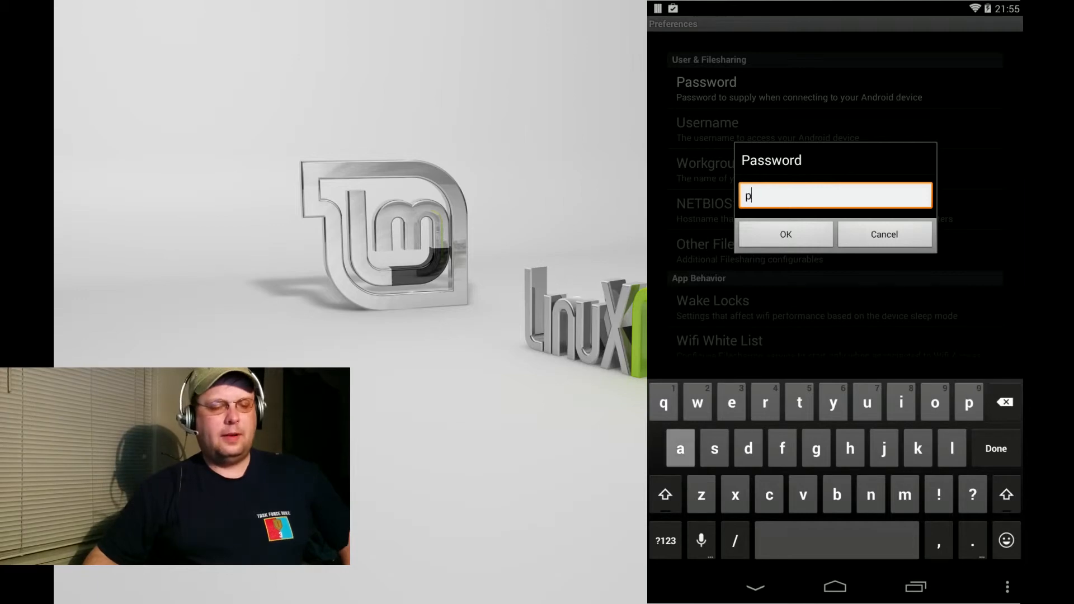
pyautogui.write('asswor')
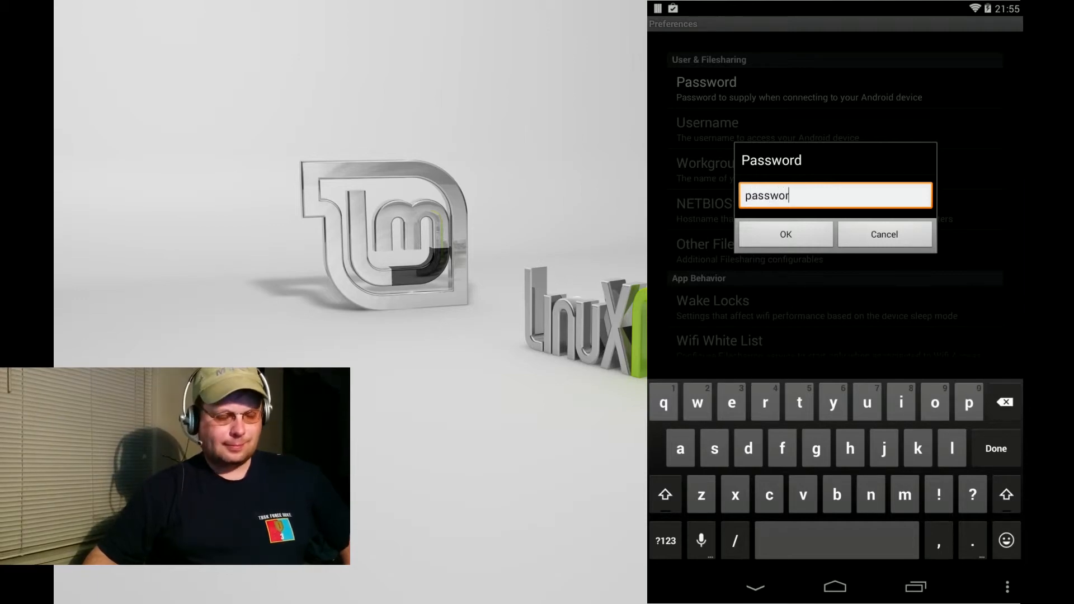
pyautogui.click(785, 235)
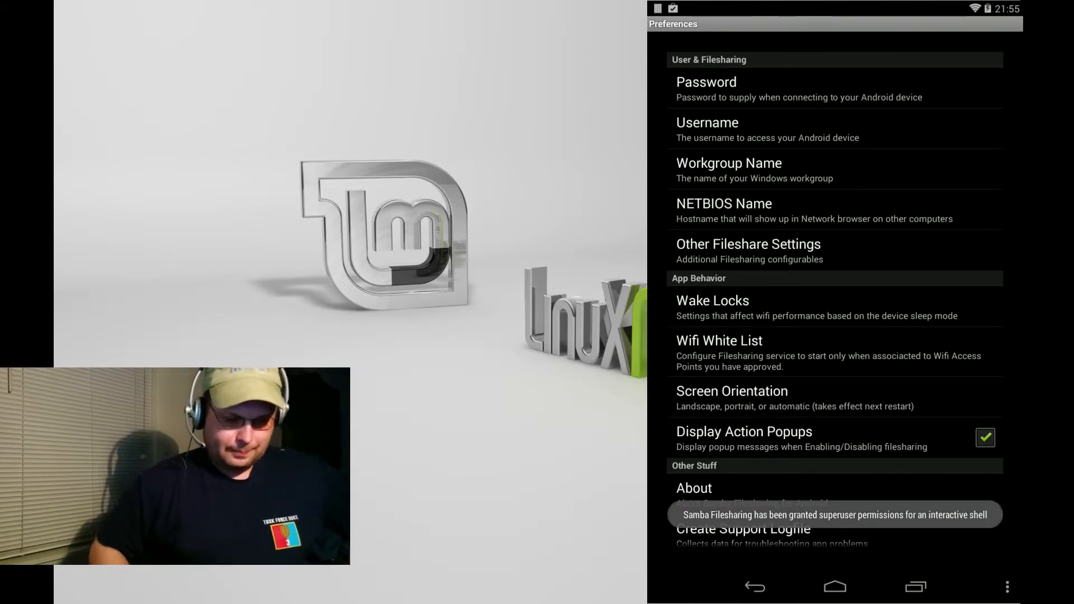
pyautogui.click(707, 124)
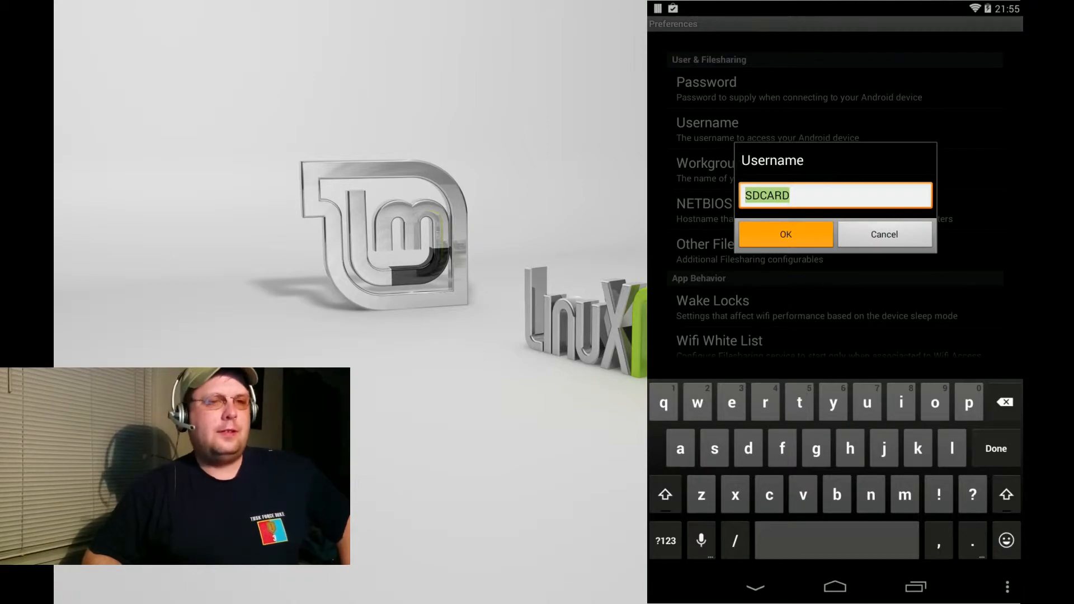
# Keep username SDCARD, set the workgroup name to 'mike', then bring up the NETBIOS name
pyautogui.click(785, 235)
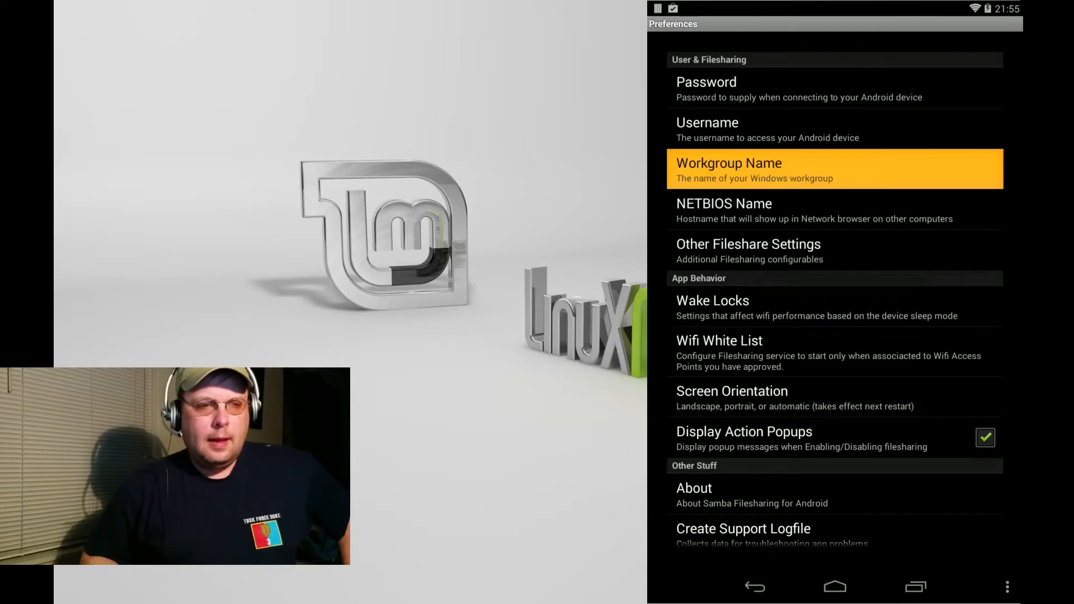
pyautogui.click(750, 171)
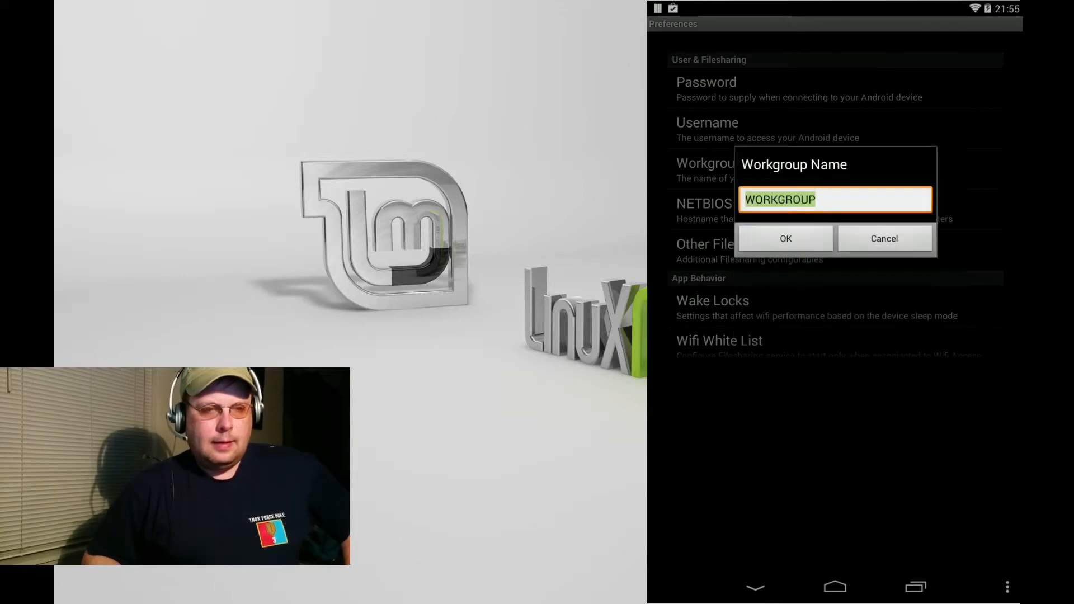
pyautogui.click(835, 199)
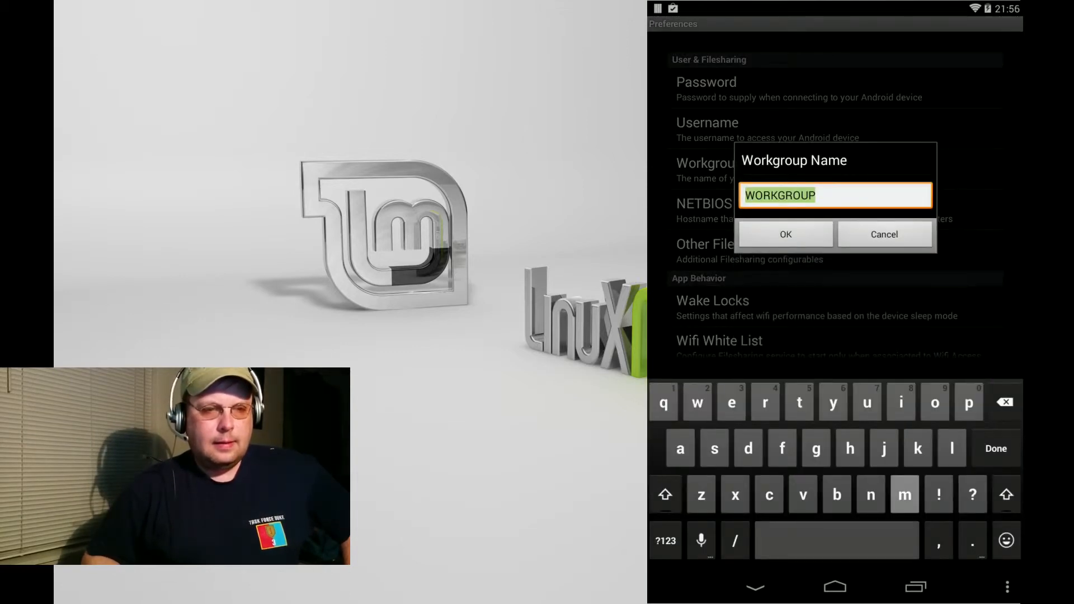
pyautogui.write('mikeycale')
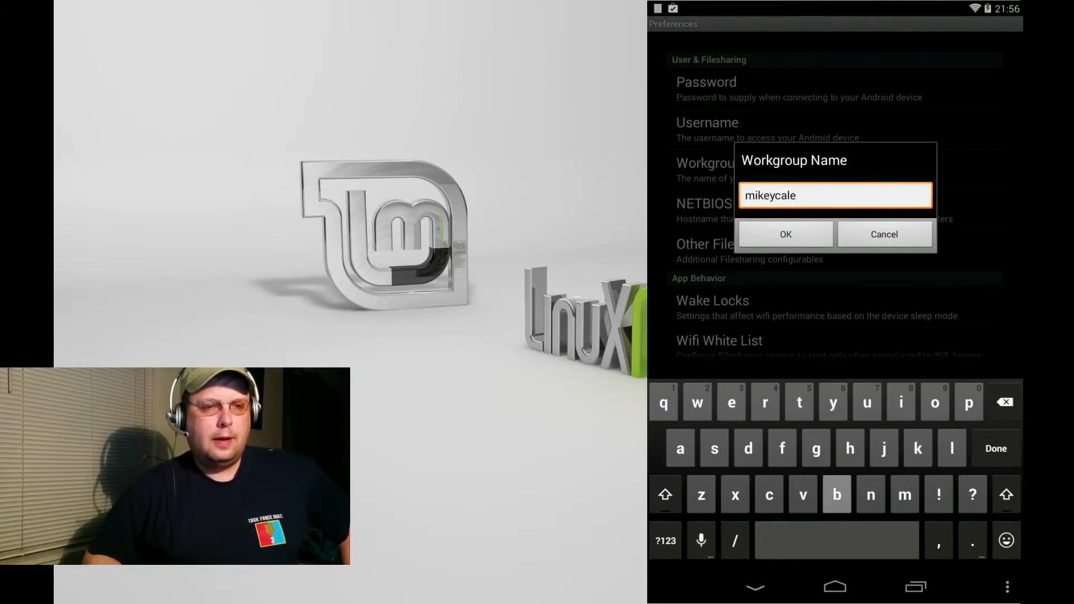
pyautogui.click(786, 234)
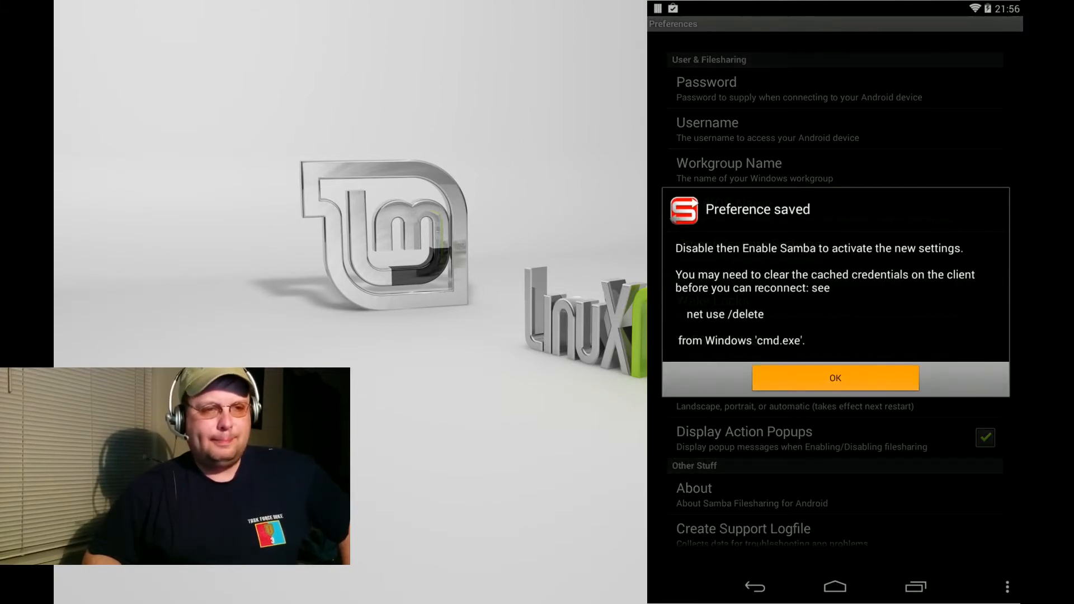
pyautogui.click(835, 378)
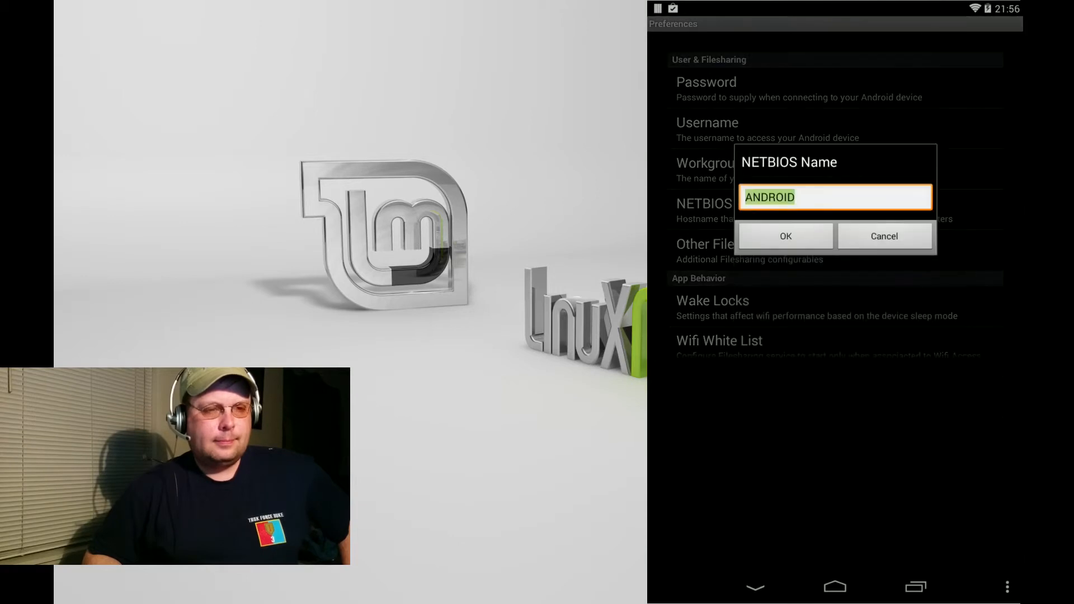
# Replace the ANDROID NETBIOS name with 'hiyangche' and acknowledge the preference-saved notice
pyautogui.click(835, 197)
pyautogui.write('kyos')
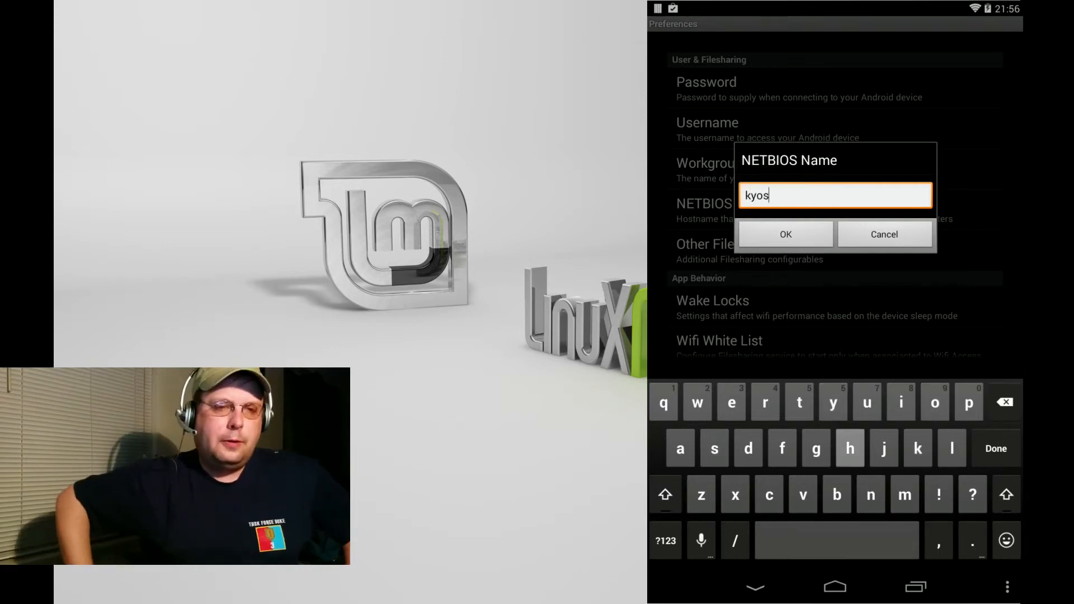
pyautogui.write('hi')
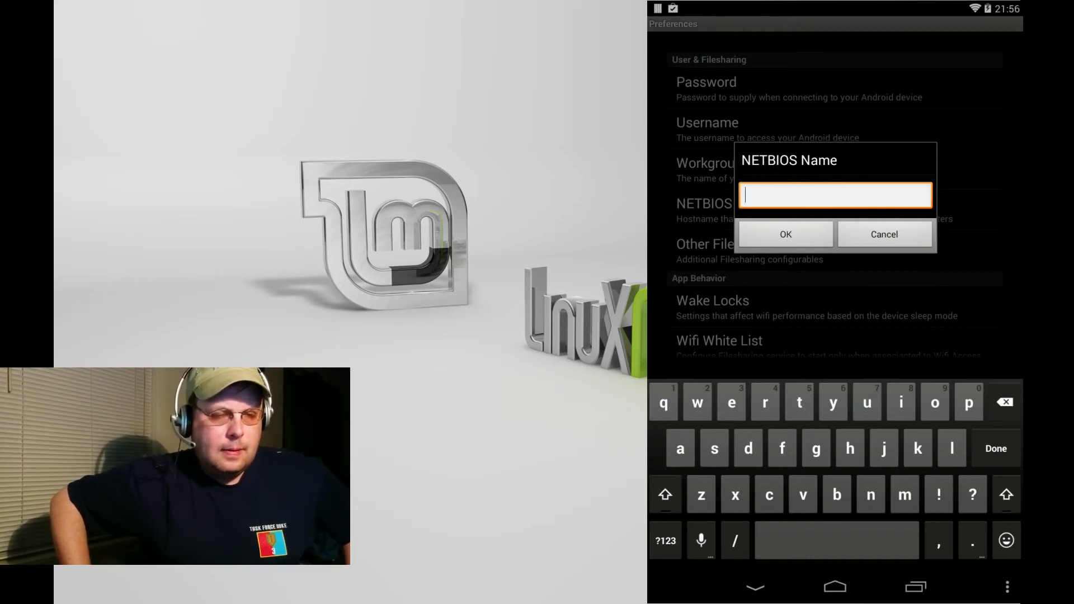
pyautogui.write('yang')
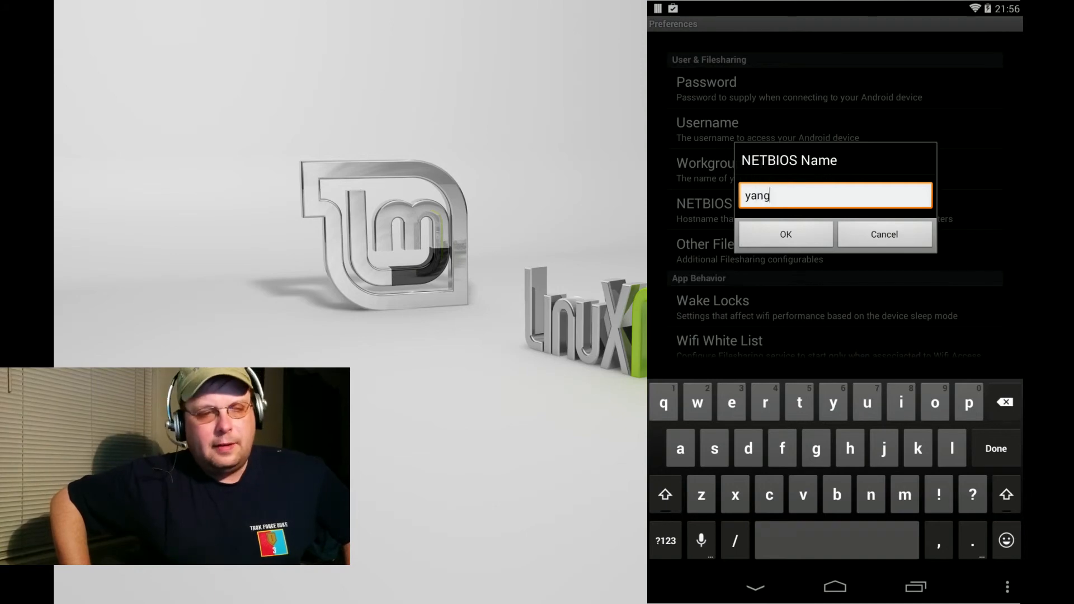
pyautogui.write('che')
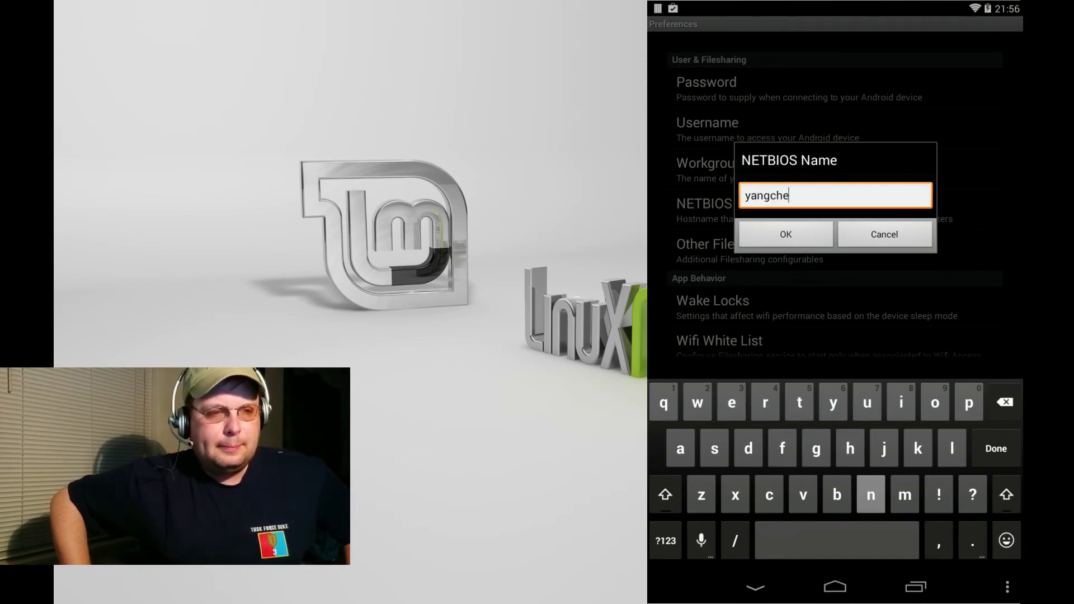
pyautogui.click(785, 234)
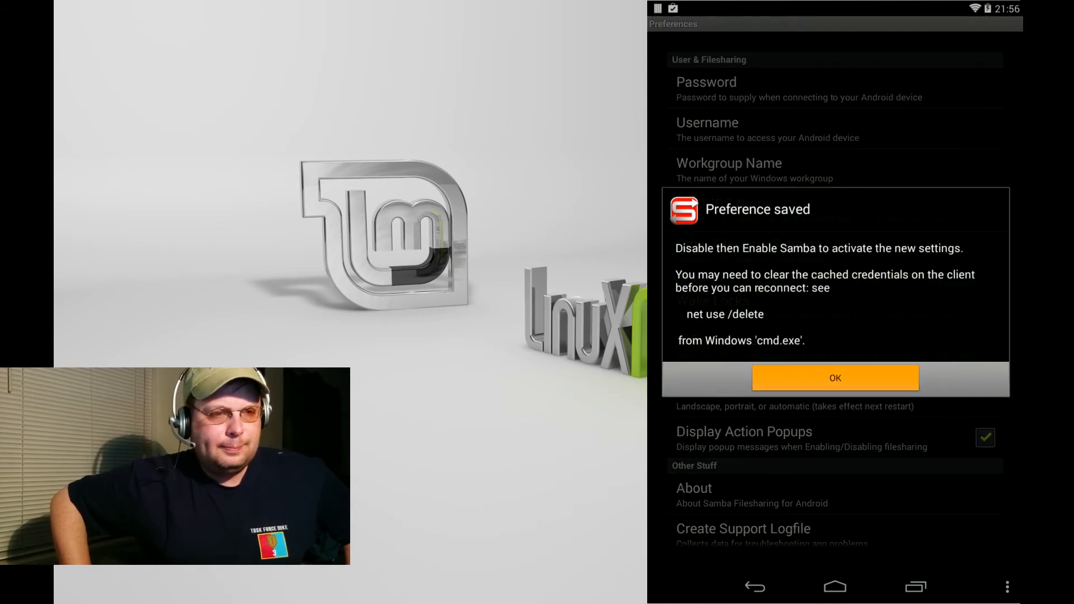
pyautogui.click(834, 379)
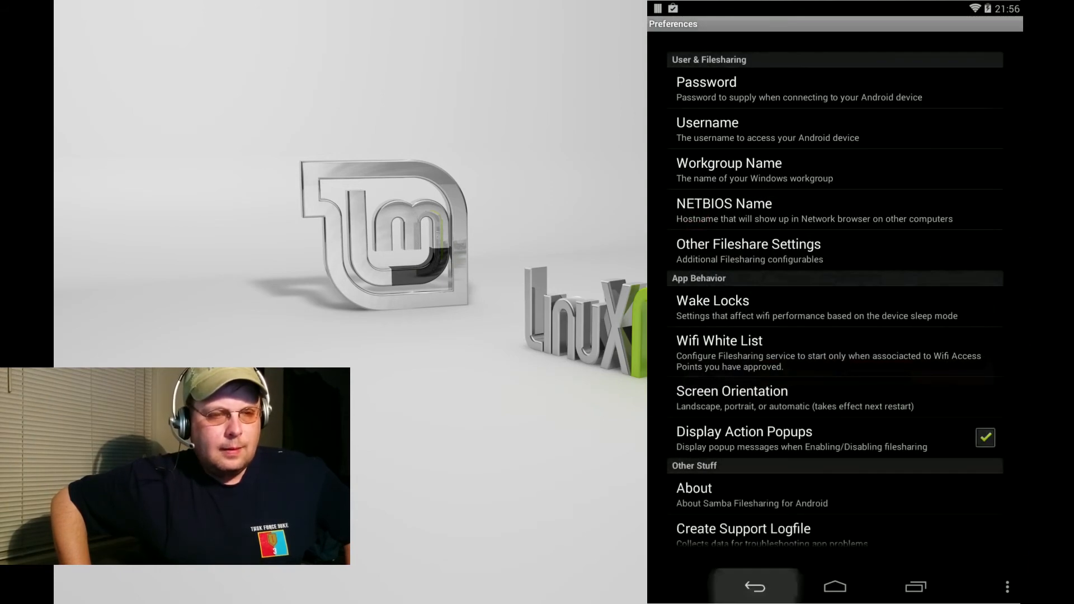
# Back on the main screen, enable filesharing so the status reads Enabled - Not Running
pyautogui.click(706, 82)
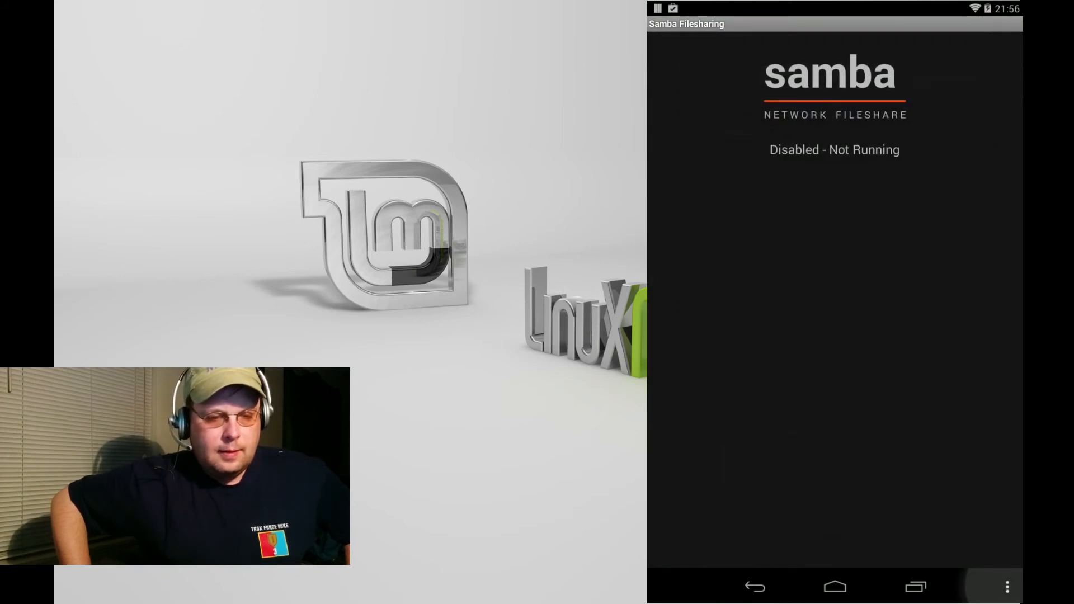
pyautogui.click(1008, 584)
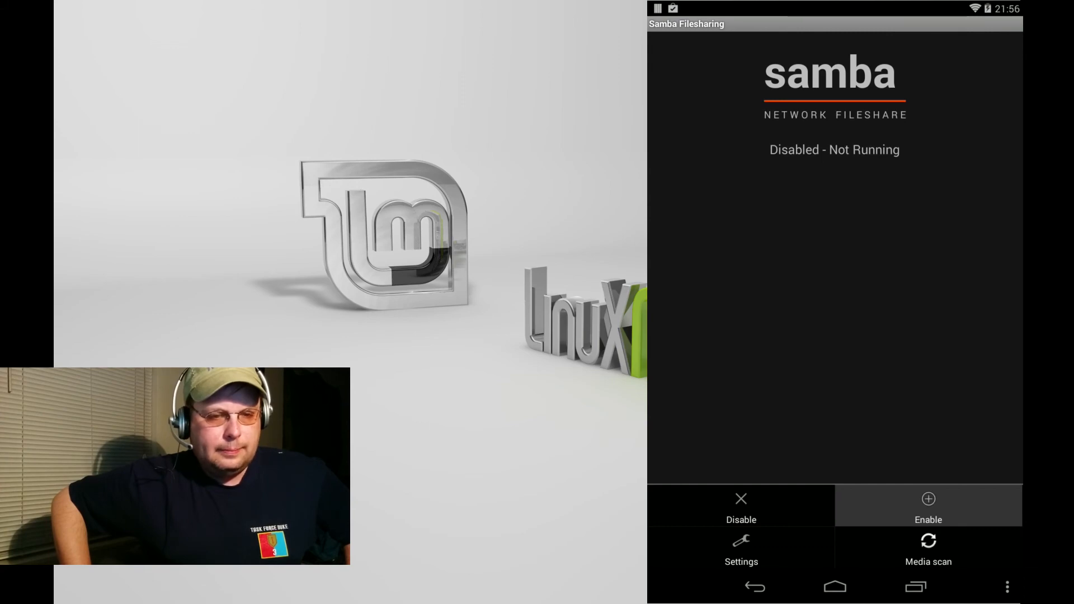
pyautogui.click(928, 514)
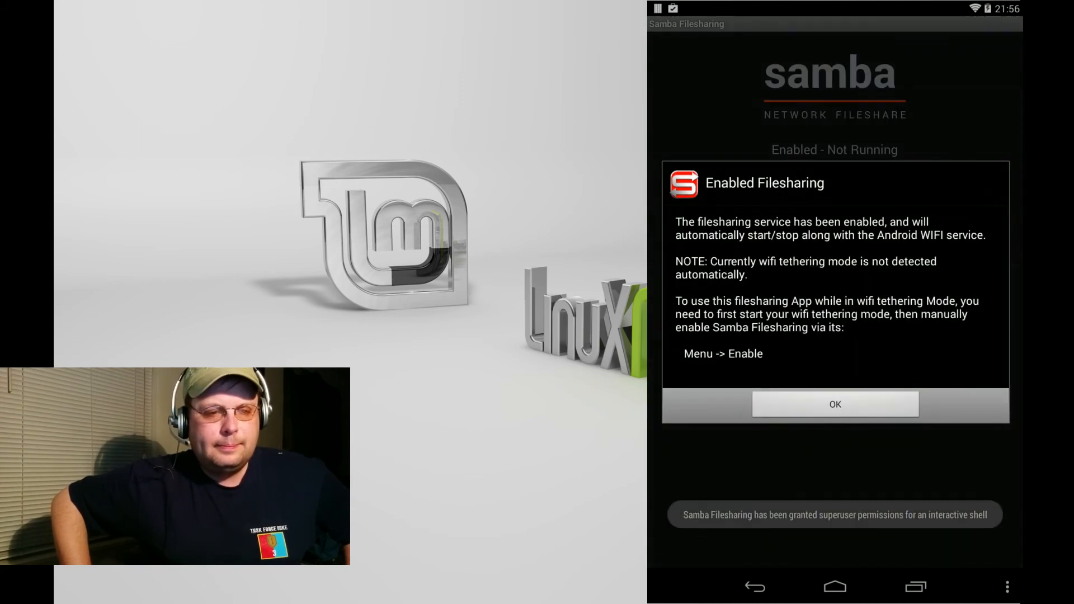
pyautogui.click(835, 405)
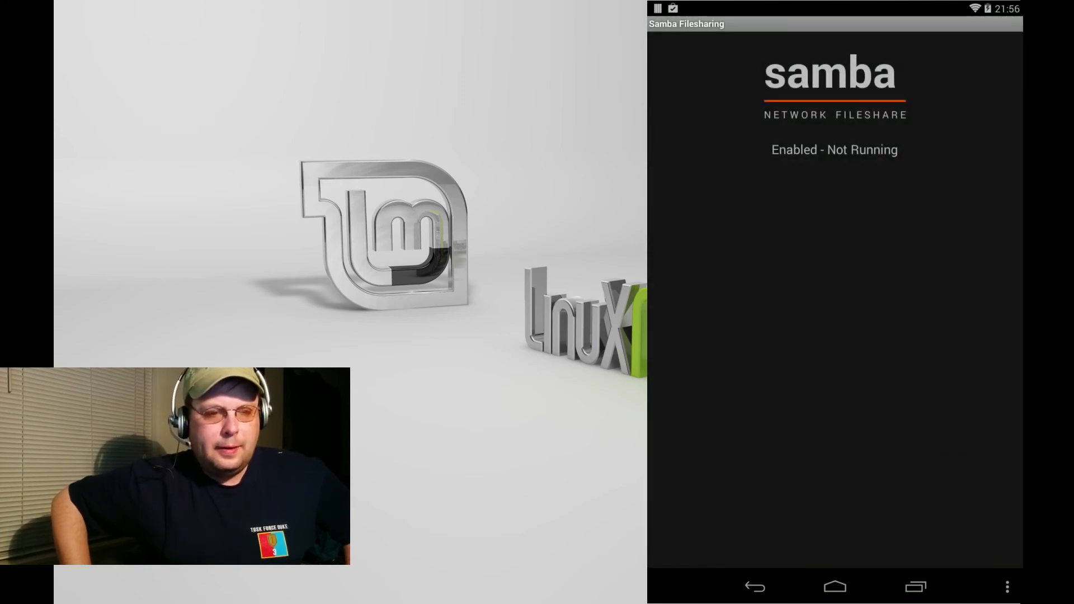